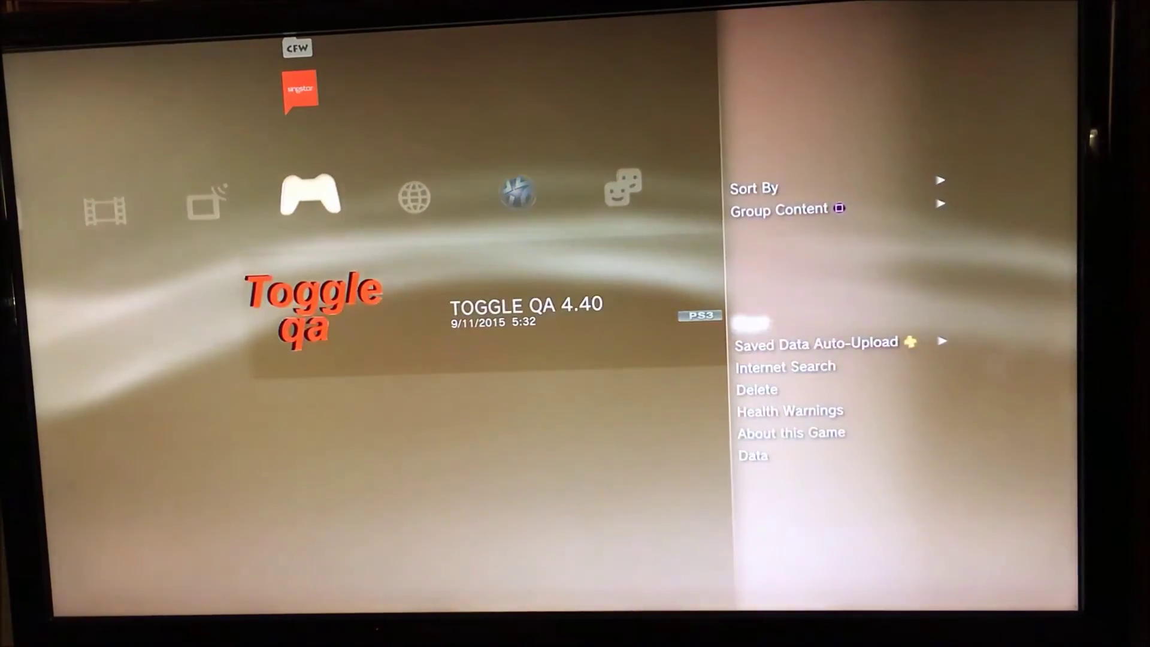
Choose Delete for the Toggle QA 4.40 application to bring up the confirmation prompt.
left_click(757, 389)
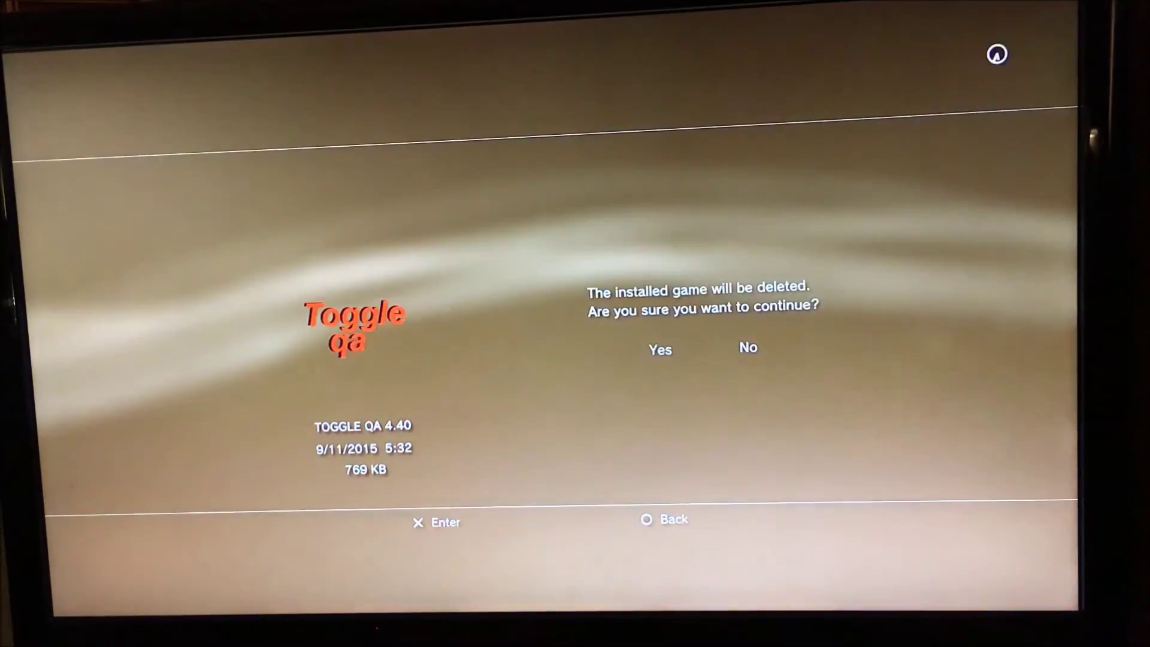